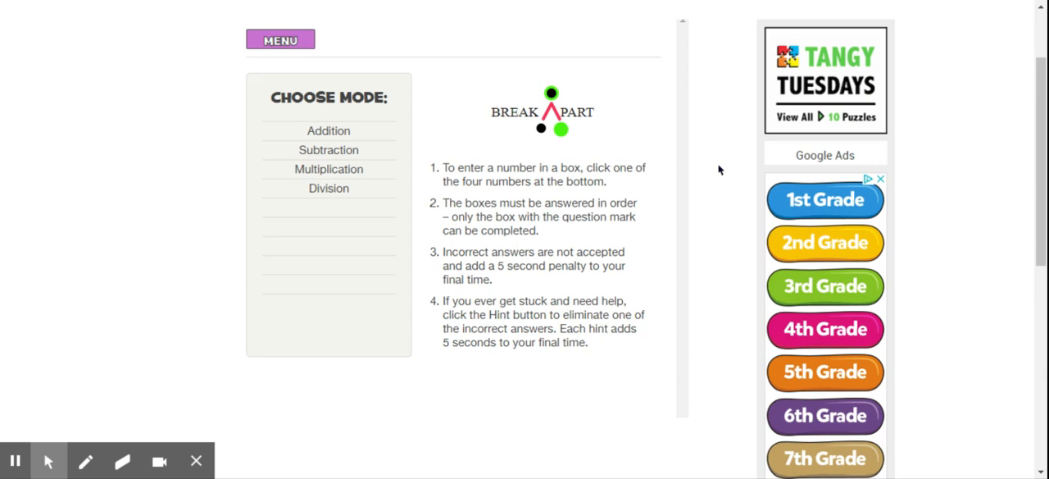
mouse_move(359, 174)
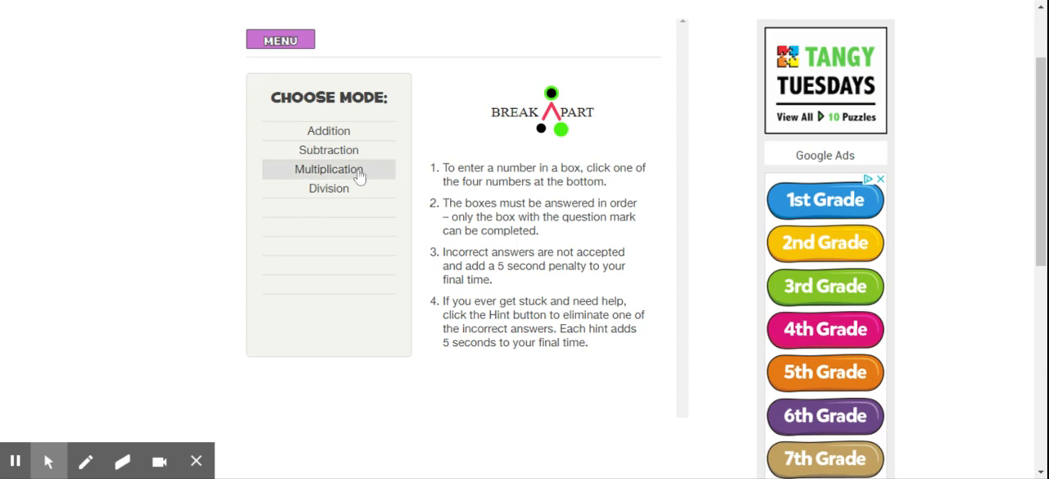
Start multiplication practice with the 3x strategy, bringing up the first problem 3 × 6.
left_click(328, 169)
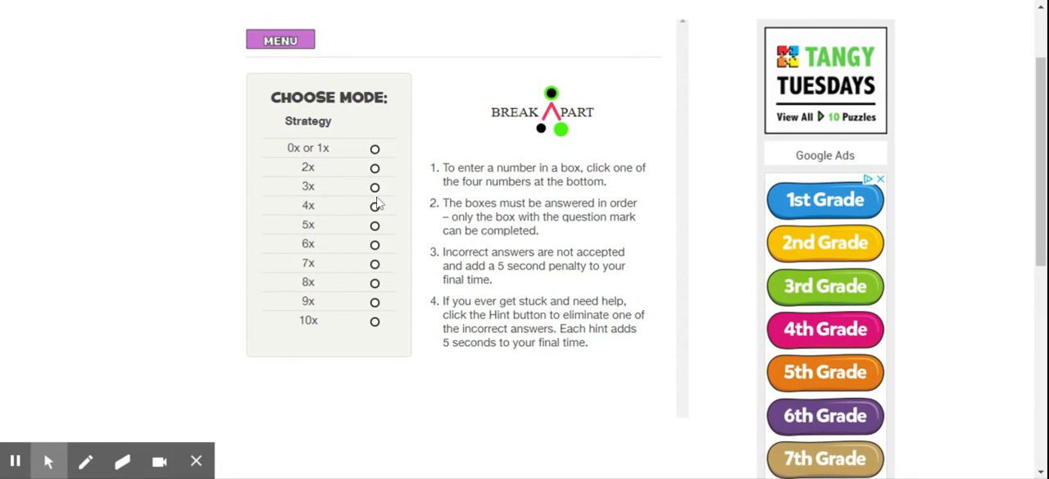
mouse_move(380, 236)
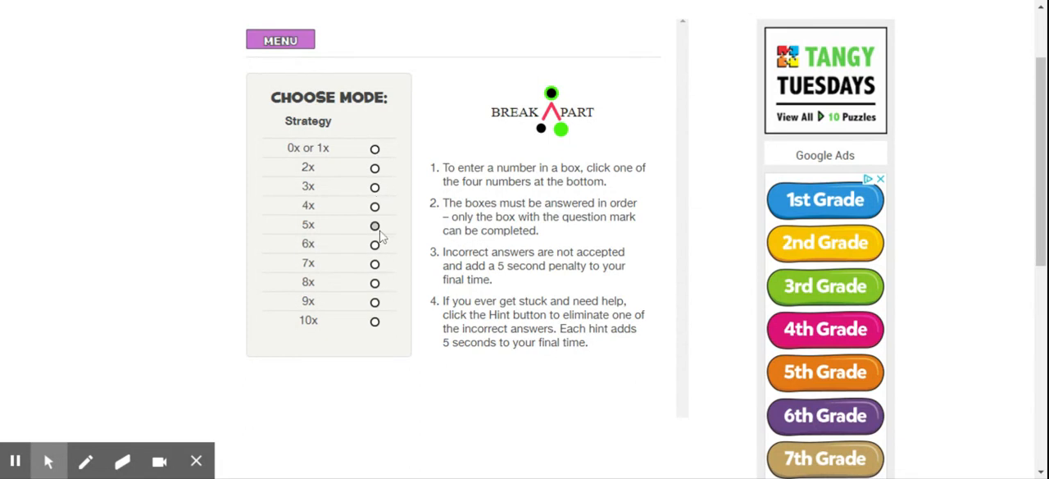
left_click(374, 186)
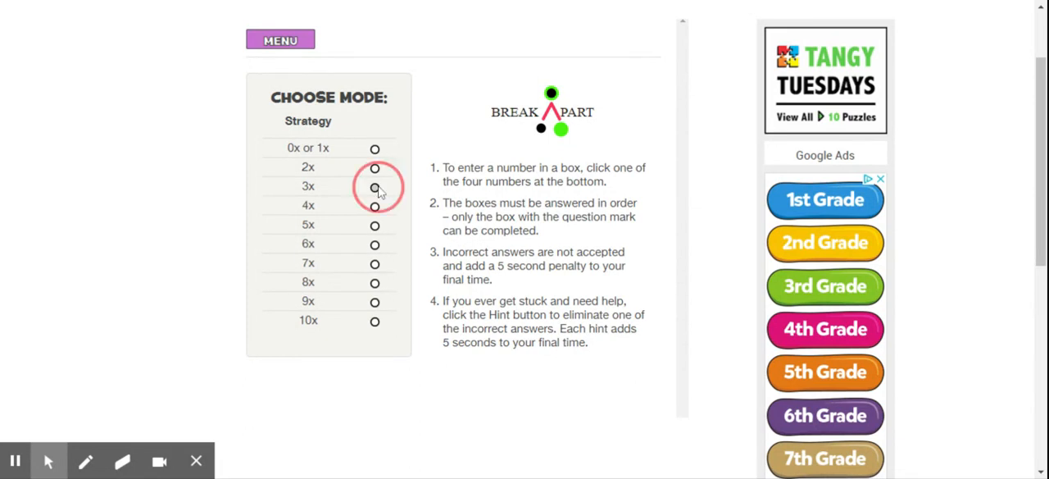
left_click(374, 187)
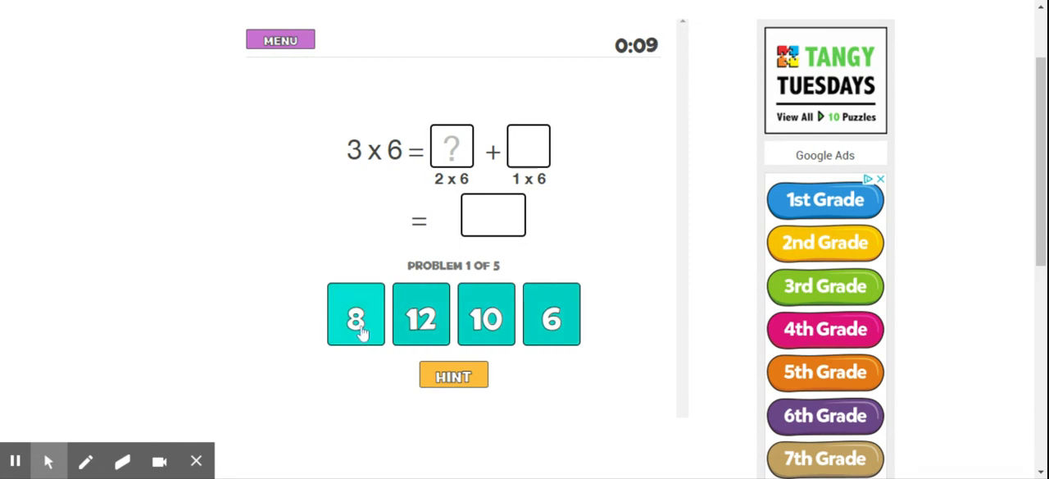
mouse_move(443, 190)
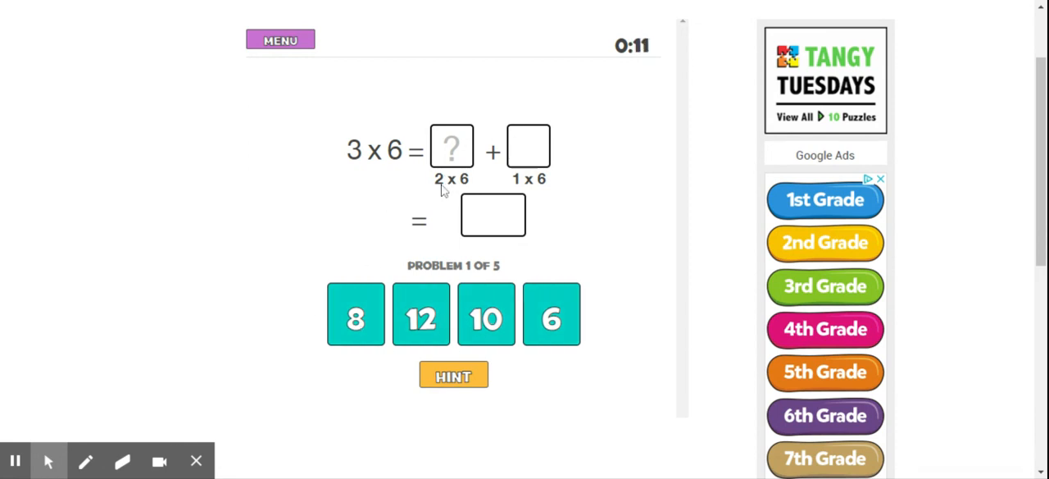
mouse_move(357, 161)
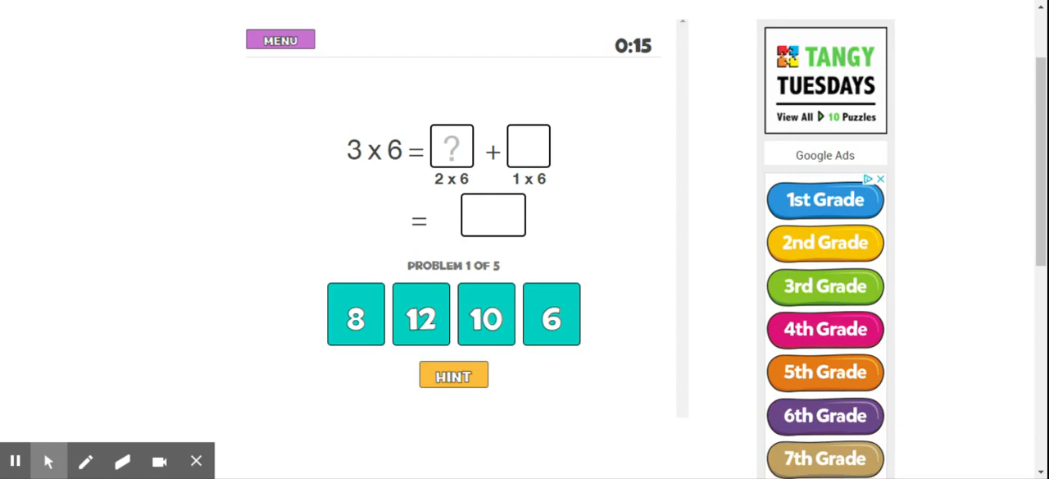
mouse_move(444, 187)
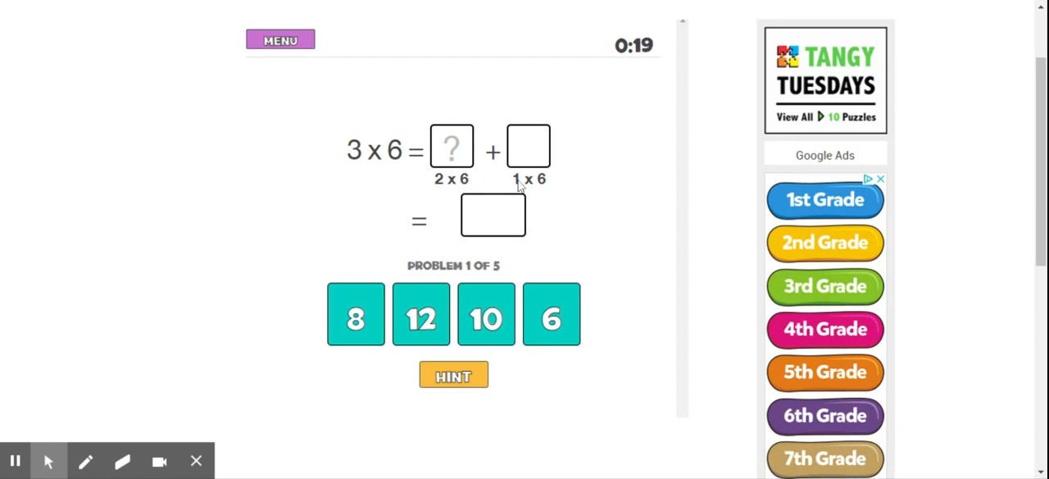
mouse_move(478, 186)
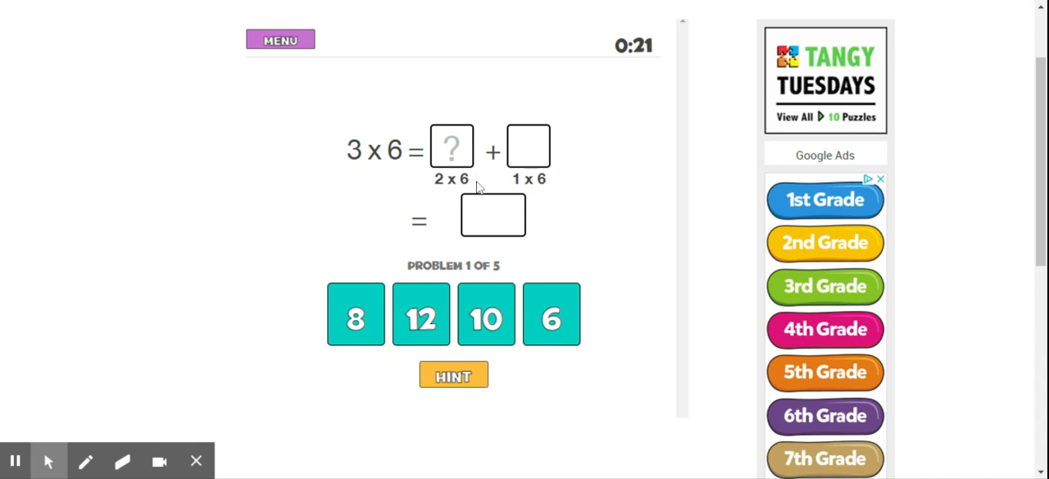
mouse_move(426, 272)
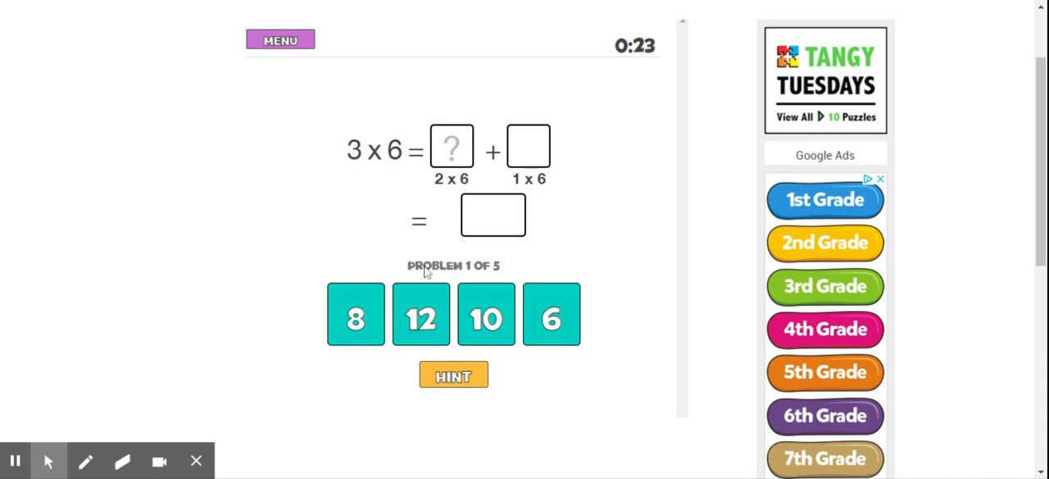
Enter 12 for the 2 × 6 part and 6 for the 1 × 6 part.
left_click(420, 315)
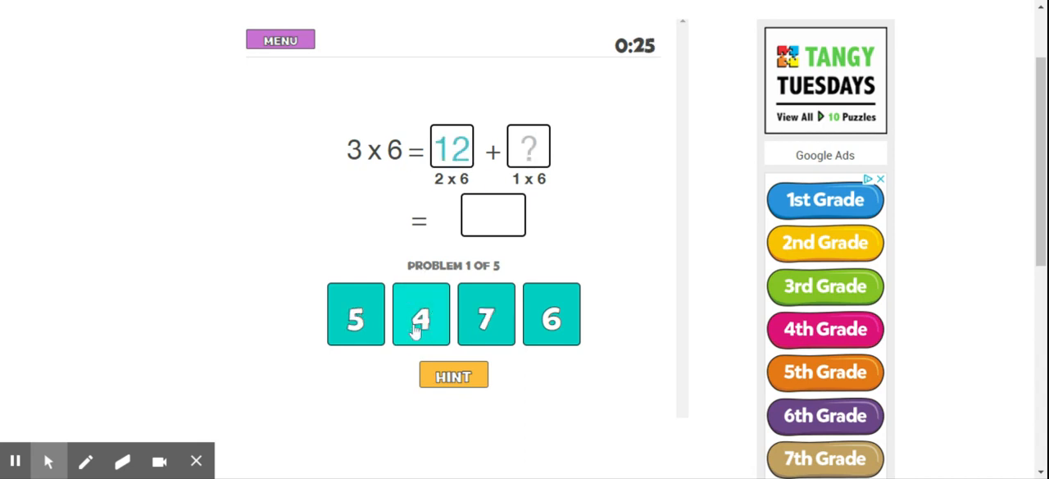
mouse_move(547, 230)
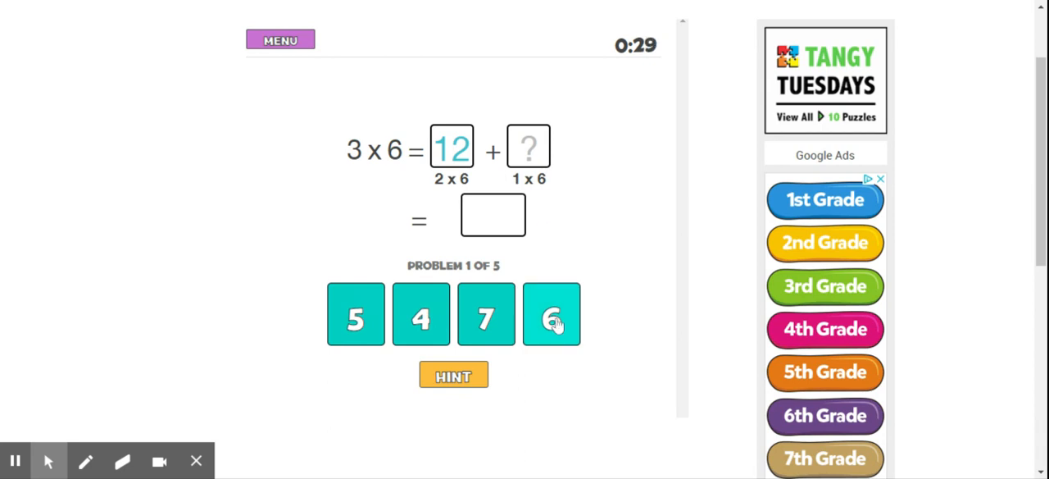
left_click(551, 315)
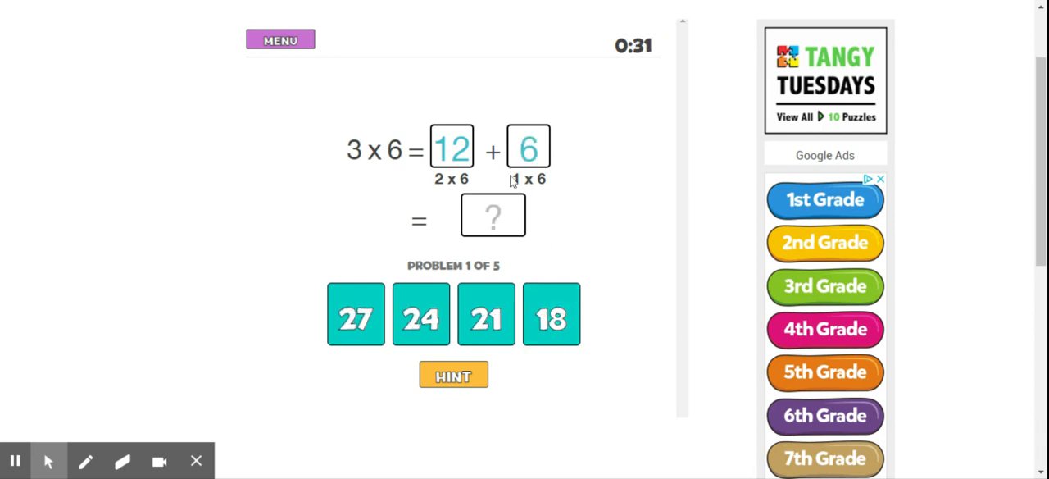
mouse_move(500, 155)
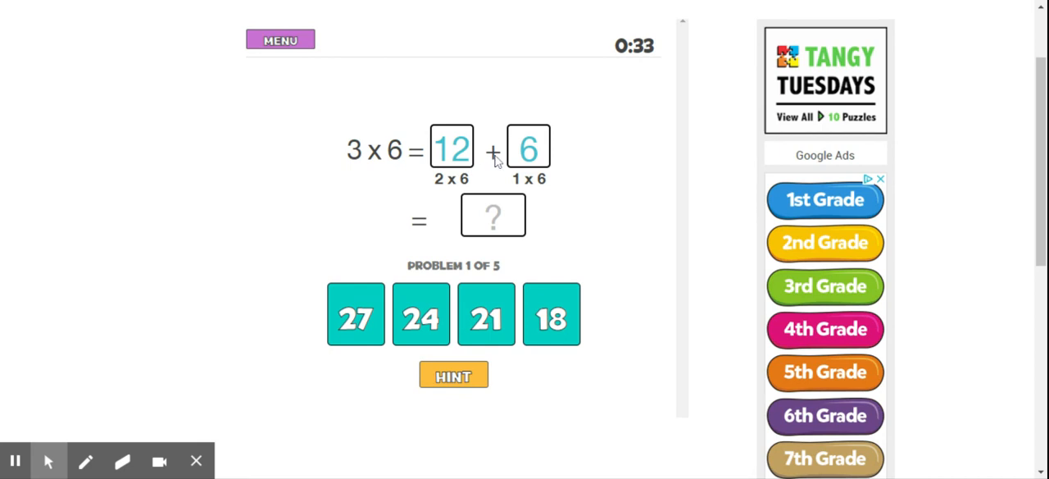
mouse_move(403, 164)
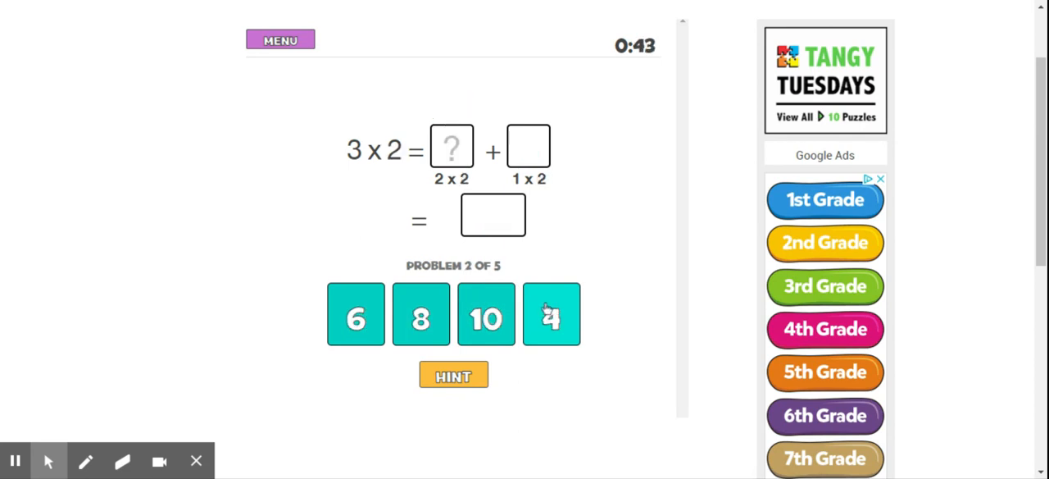
mouse_move(397, 174)
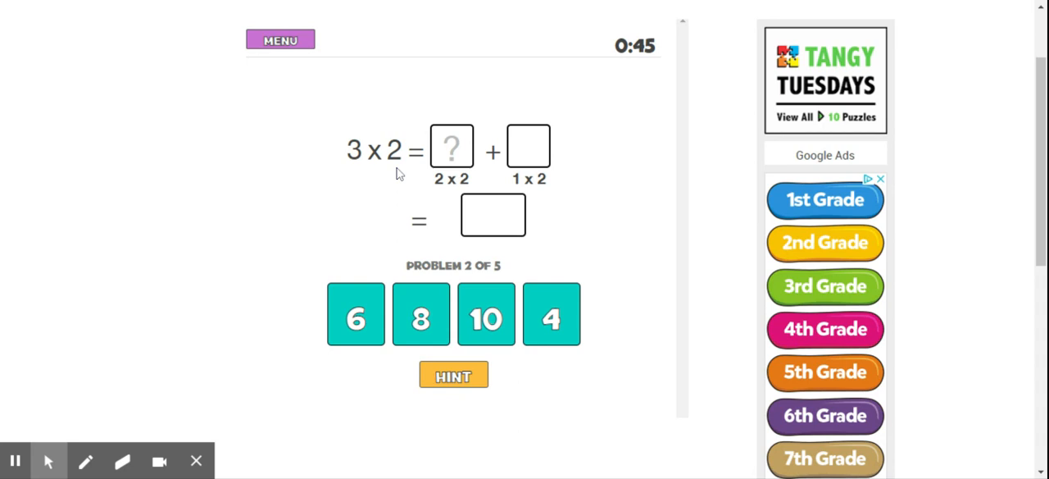
mouse_move(429, 178)
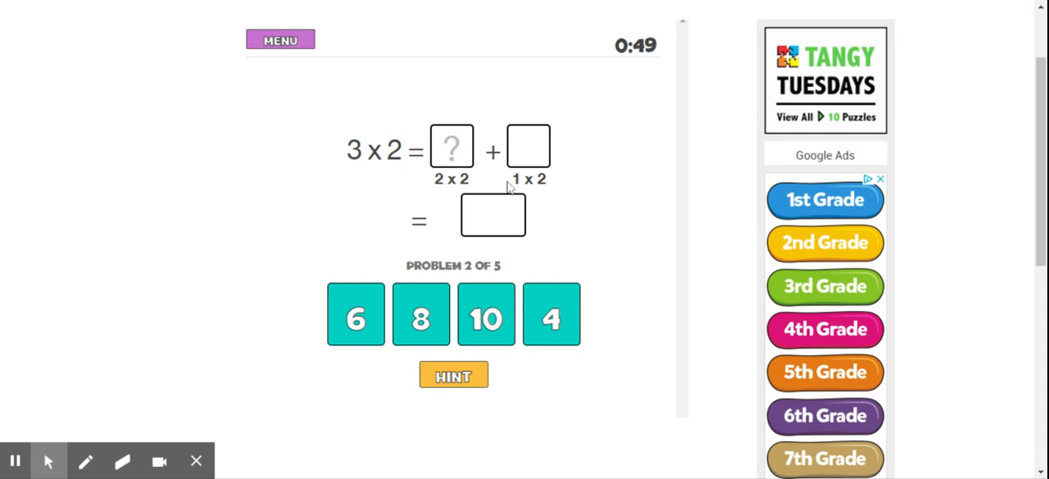
mouse_move(455, 167)
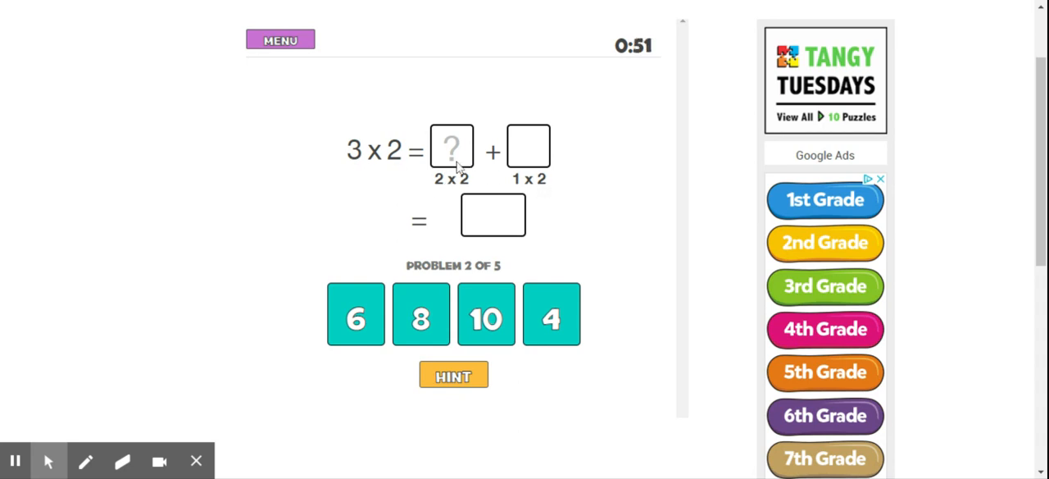
For 3 × 2, enter 4 for the 2 × 2 part and 2 for the 1 × 2 part.
left_click(550, 313)
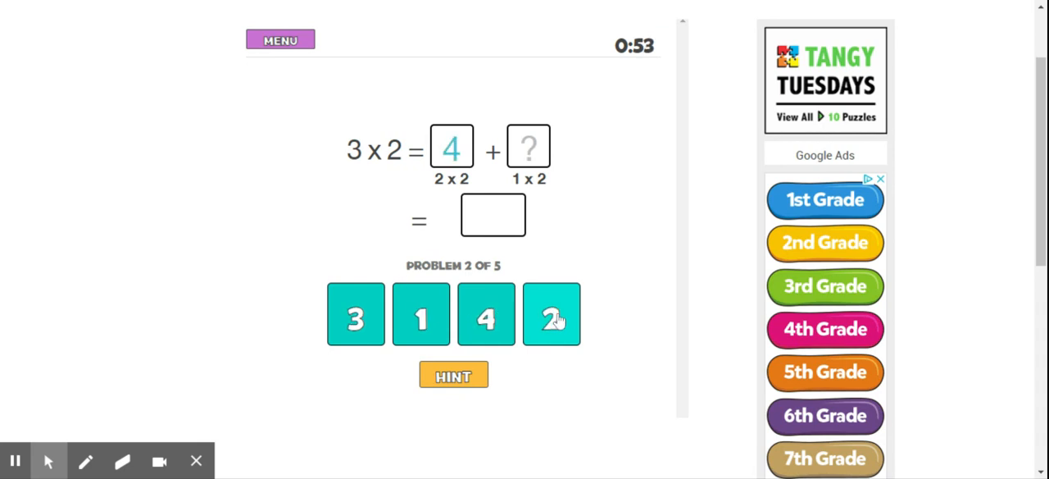
left_click(550, 313)
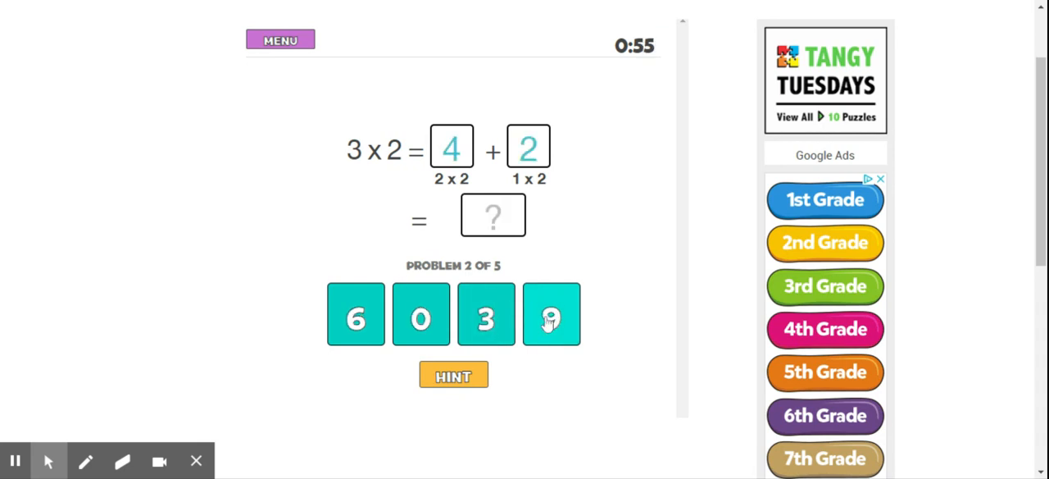